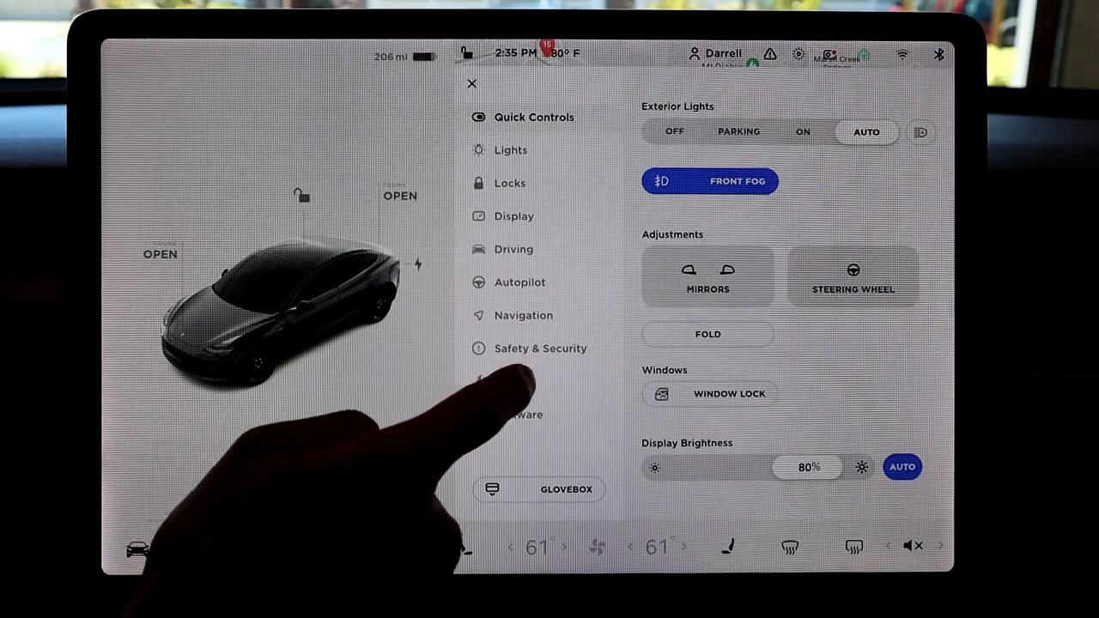
# Open the Service page from the Controls settings list.
pyautogui.click(513, 381)
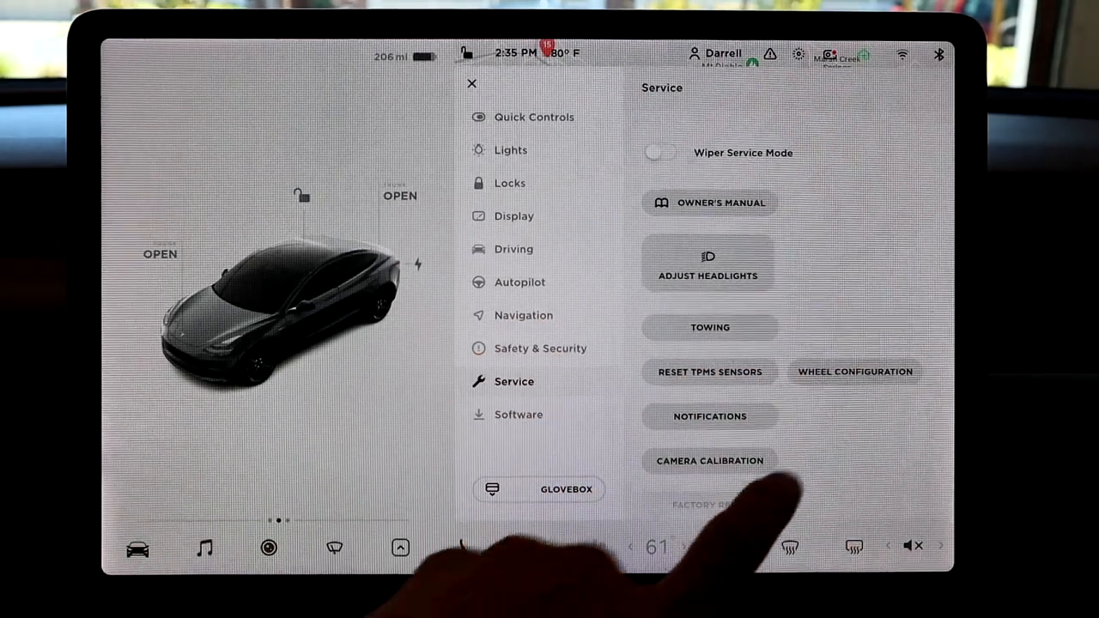
# Open Wheel Configuration and select 19" Sport wheels, leaving it unconfirmed.
pyautogui.click(854, 371)
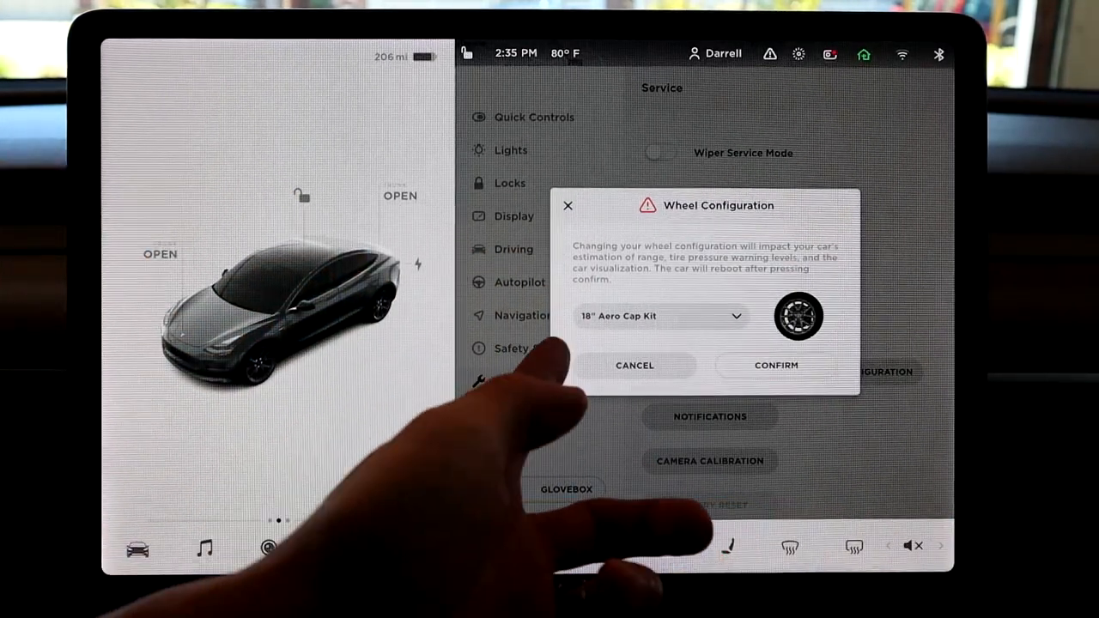
pyautogui.click(661, 316)
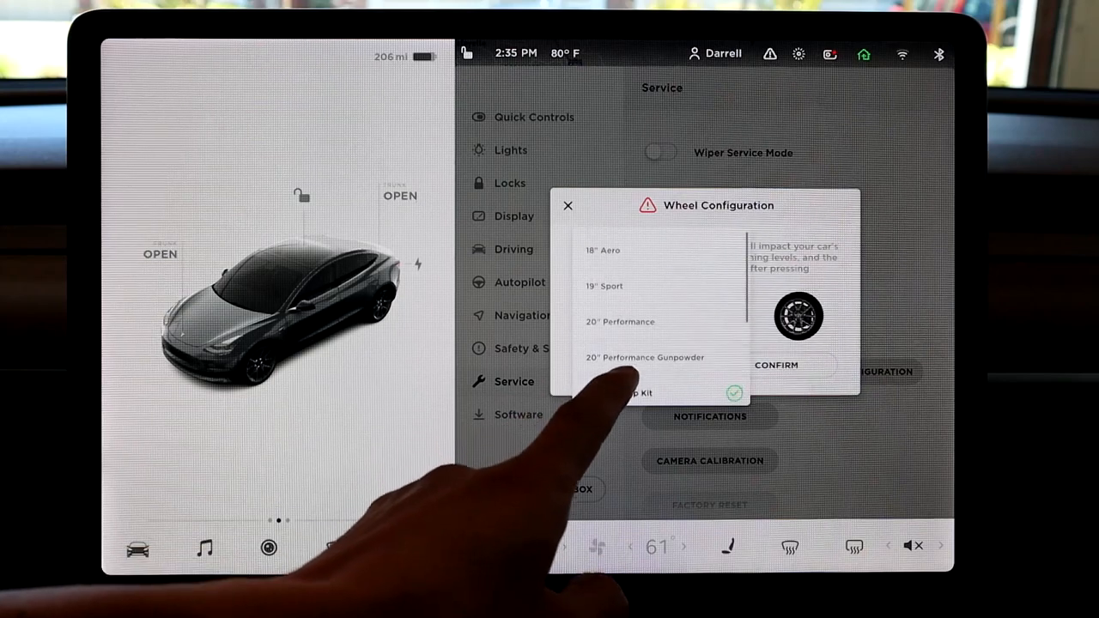
pyautogui.click(604, 286)
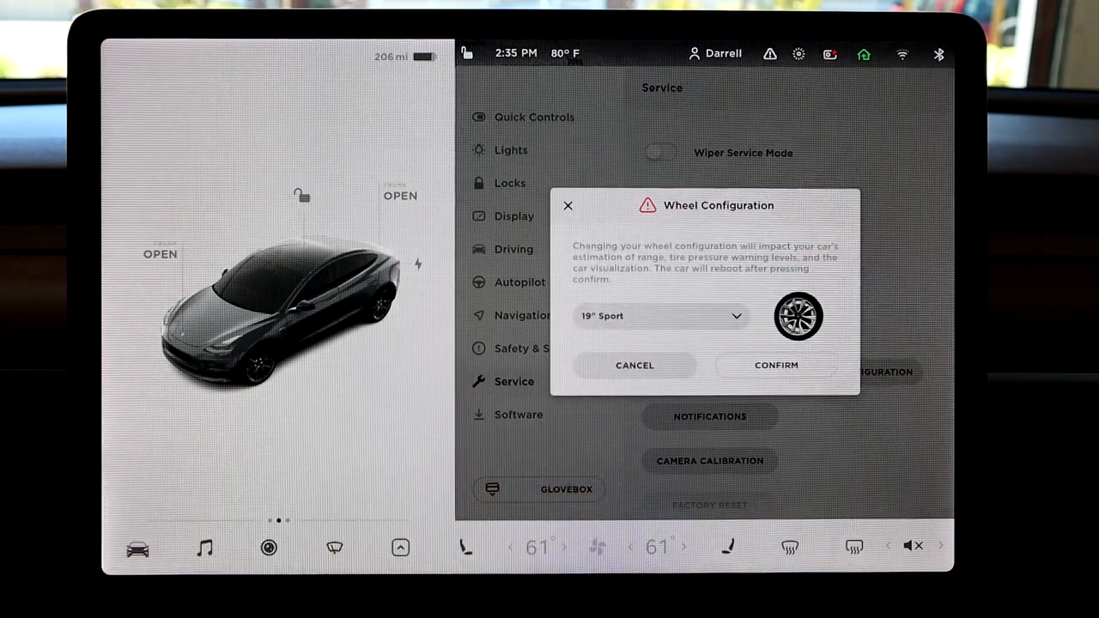